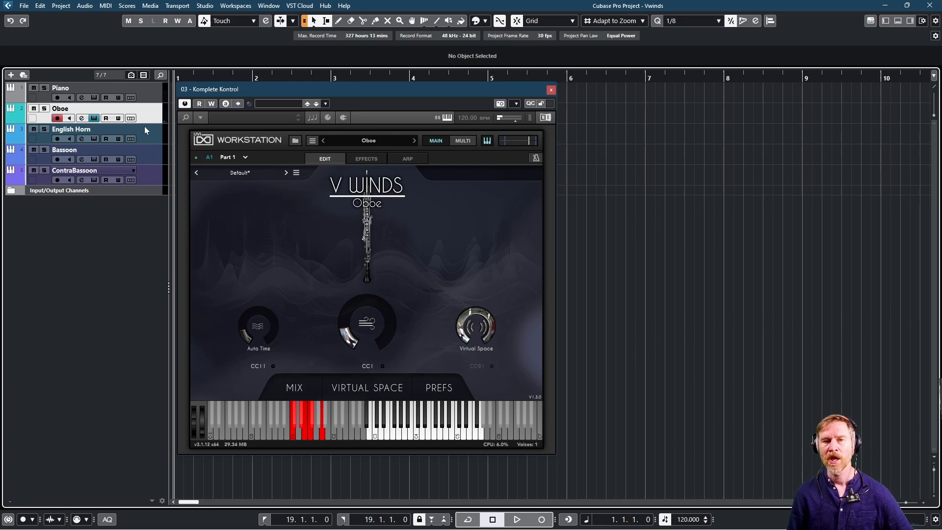
Drag in the Cubase window to bring up the ContraBassoon's instrument window
{"action": "left_click_drag", "start_coordinate": [367, 327], "coordinate": [373, 312]}
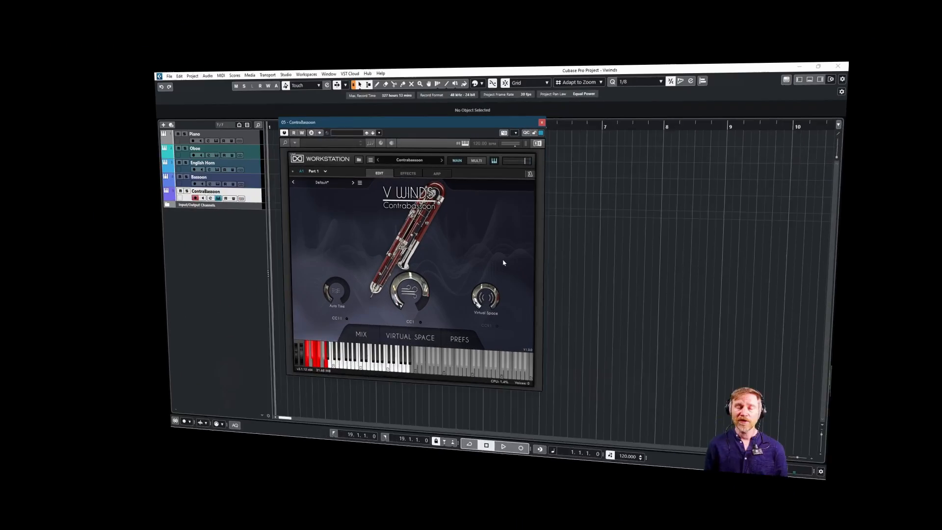
{"action": "left_click", "coordinate": [816, 65]}
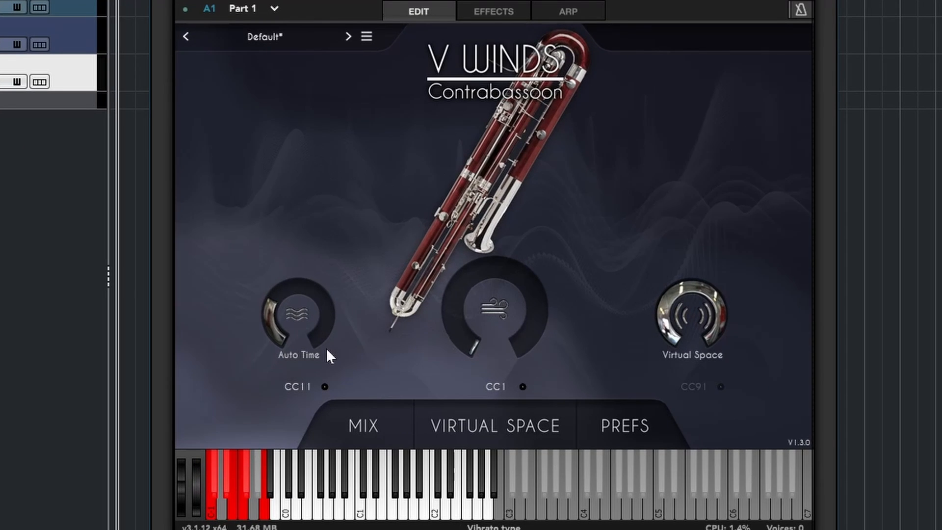
{"action": "mouse_move", "coordinate": [302, 359]}
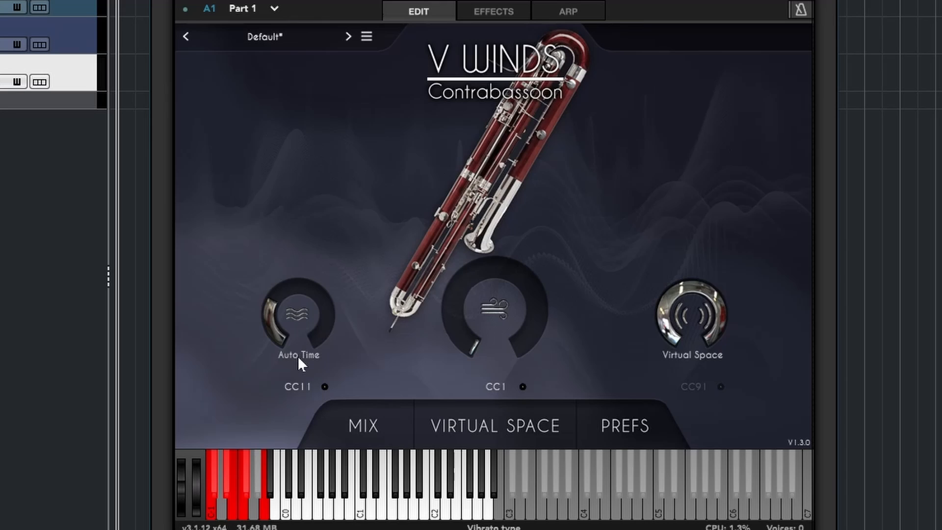
{"action": "left_click", "coordinate": [299, 354]}
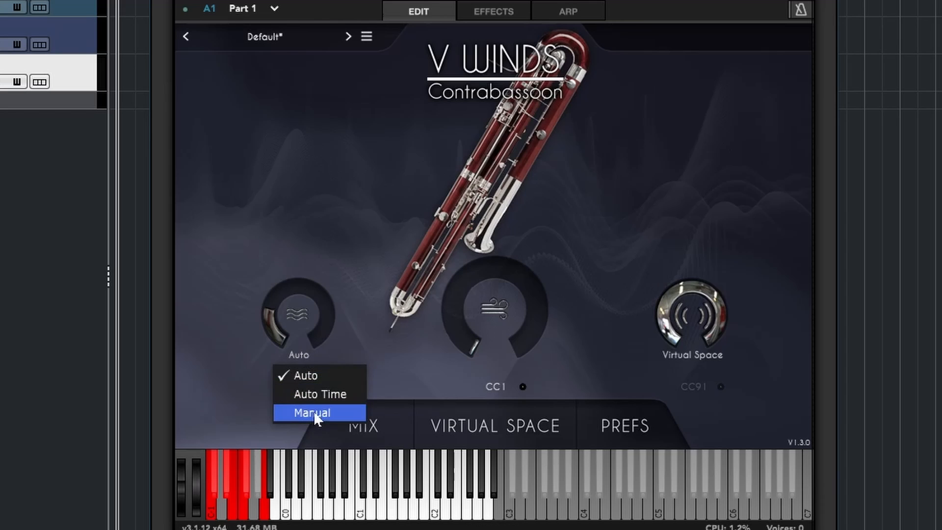
{"action": "left_click", "coordinate": [312, 413]}
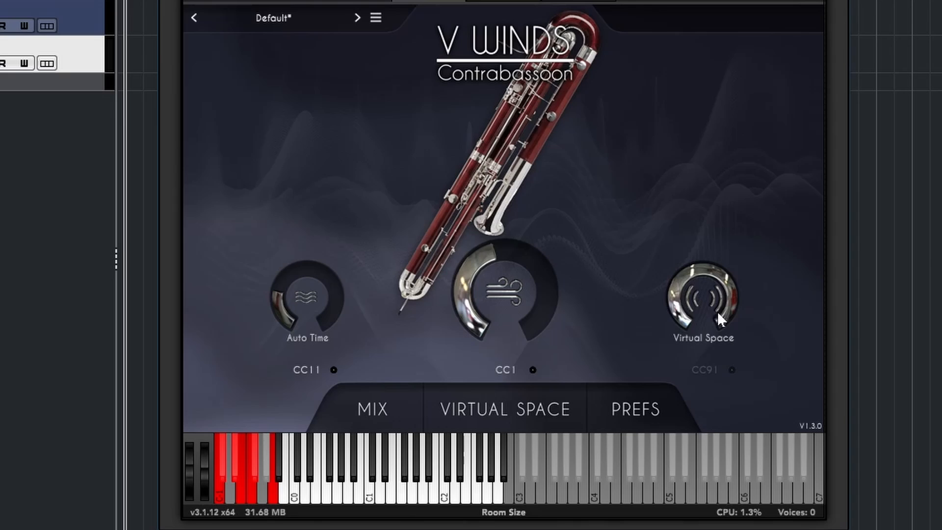
{"action": "mouse_move", "coordinate": [727, 292]}
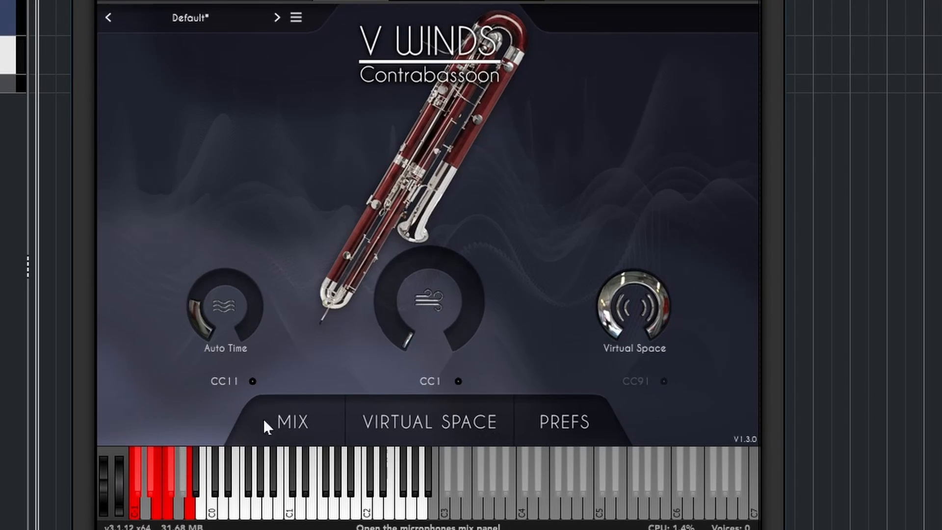
Open the Contrabassoon's MIX settings and browse reverb types, keeping Virtual Space Room
{"action": "left_click", "coordinate": [292, 421]}
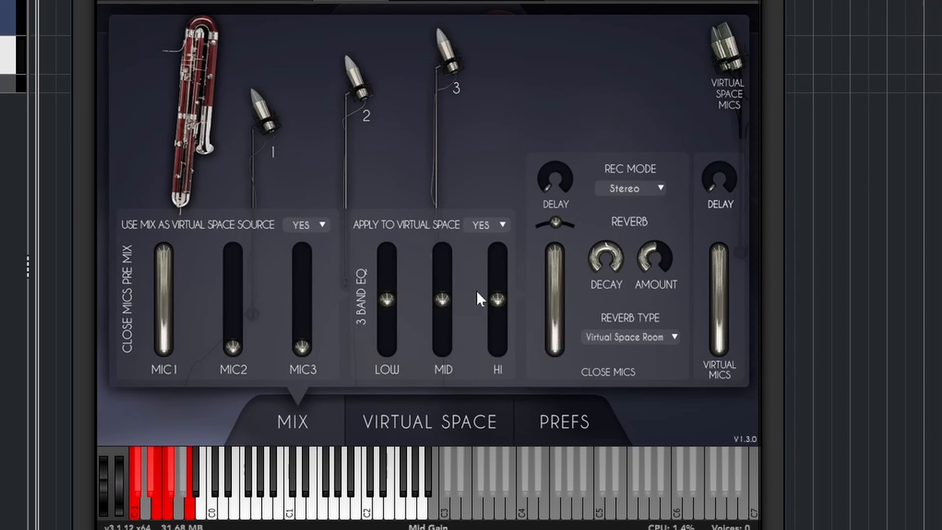
{"action": "left_click", "coordinate": [630, 336]}
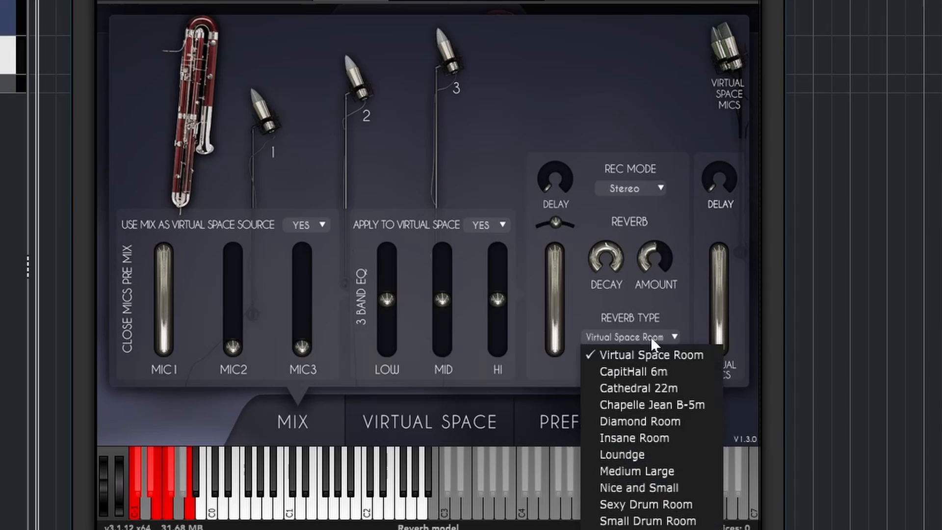
{"action": "left_click", "coordinate": [651, 354]}
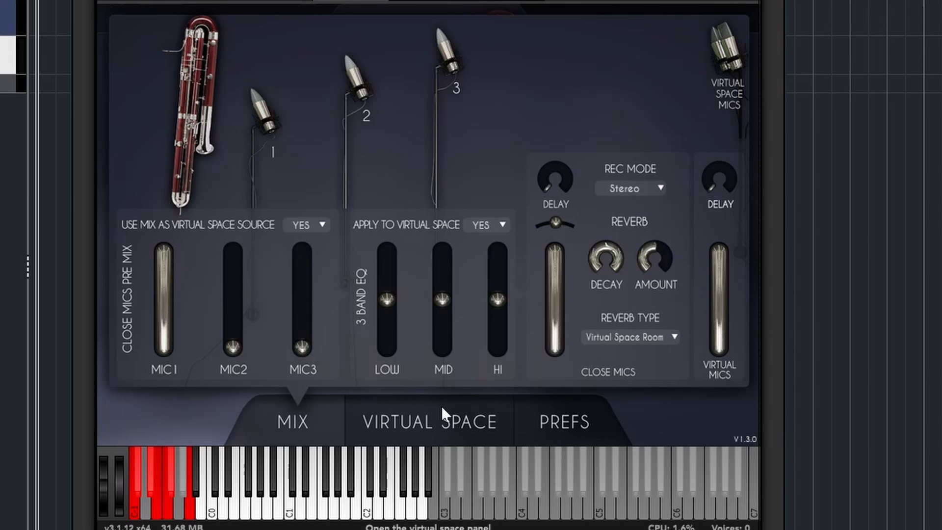
Show the Virtual Space stage and seat the Contrabassoon in a back-right seat
{"action": "left_click", "coordinate": [429, 421]}
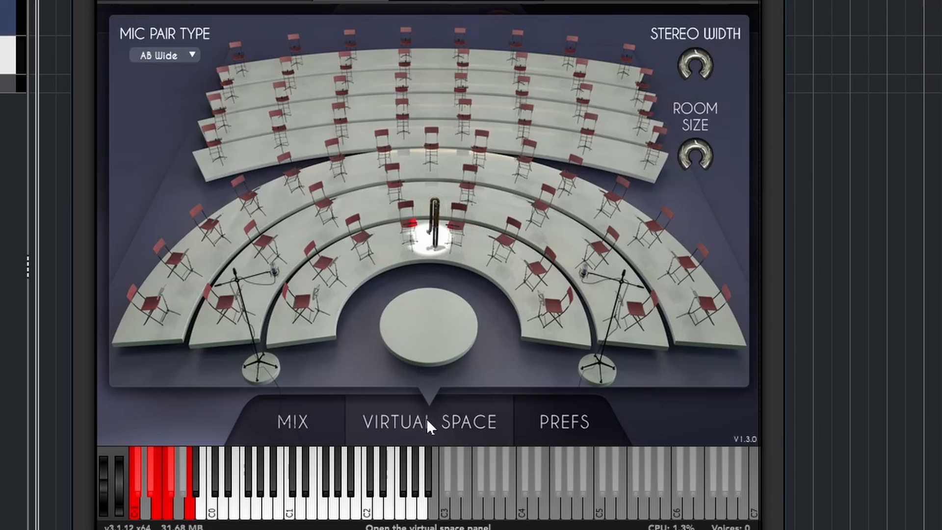
{"action": "mouse_move", "coordinate": [515, 350]}
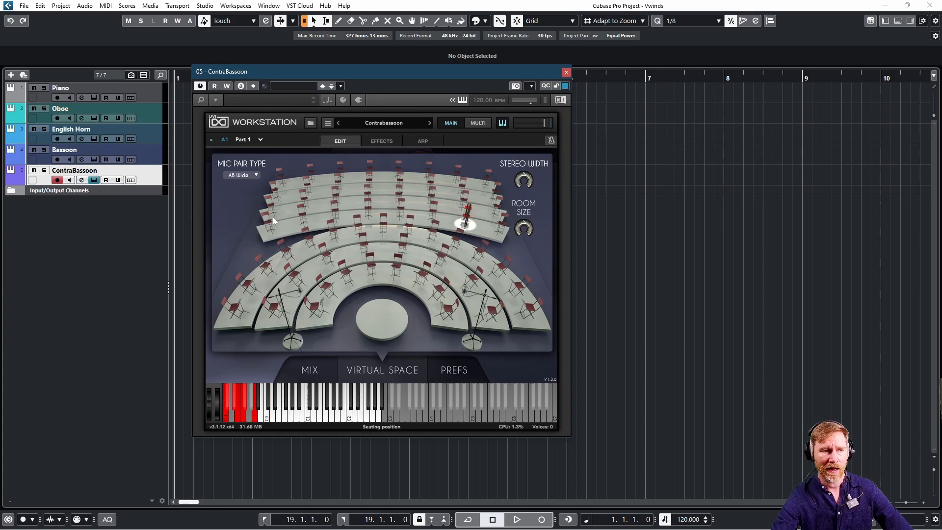
{"action": "mouse_move", "coordinate": [315, 228]}
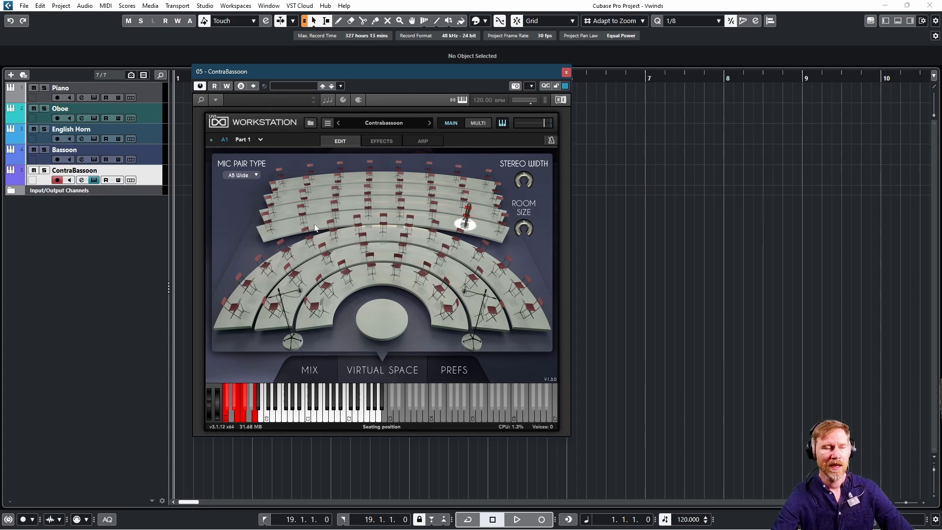
{"action": "left_click", "coordinate": [241, 175]}
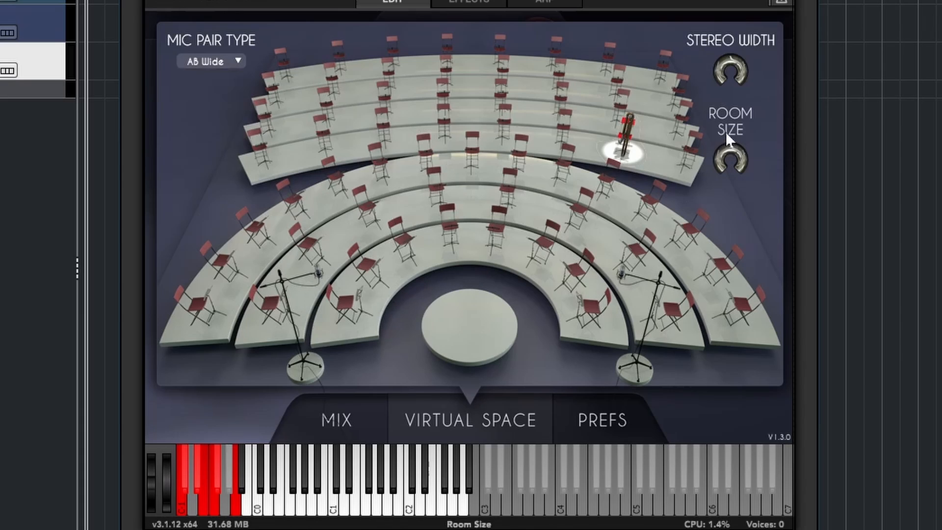
{"action": "mouse_move", "coordinate": [737, 147]}
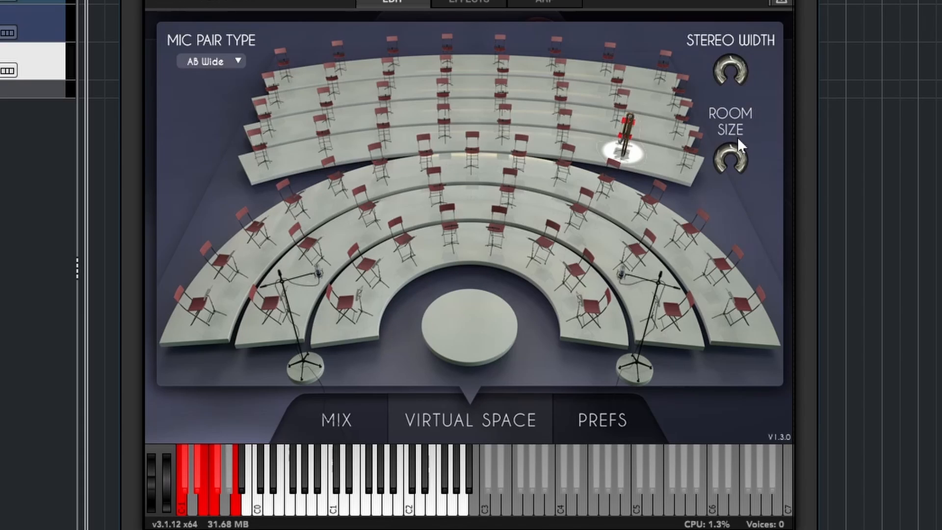
{"action": "mouse_move", "coordinate": [697, 219]}
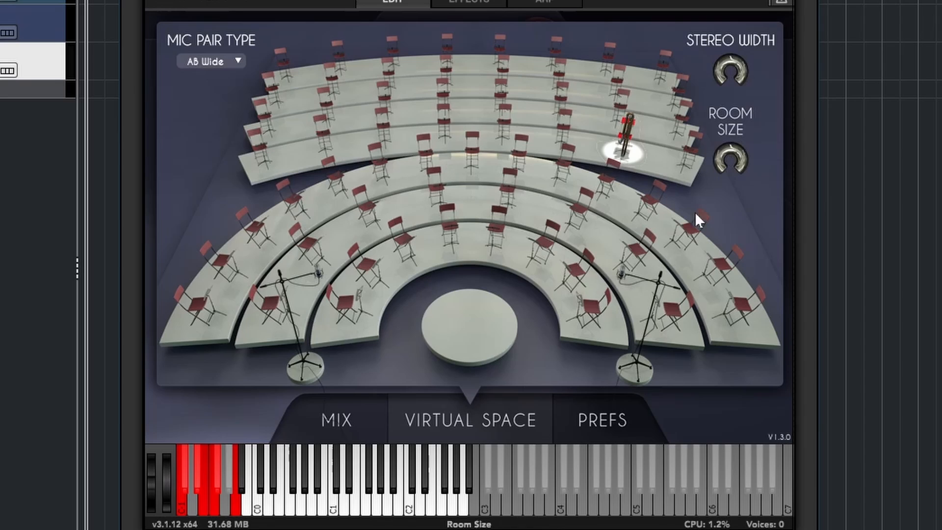
{"action": "left_click", "coordinate": [603, 420]}
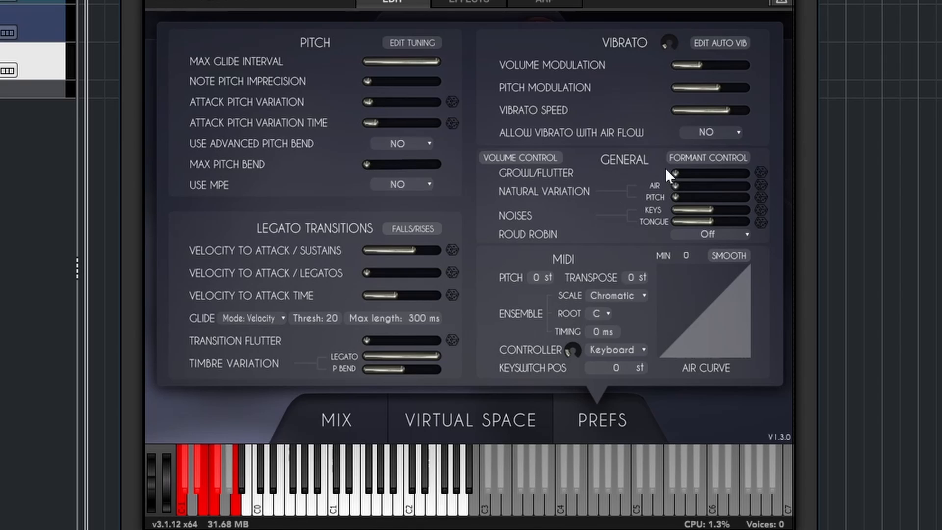
{"action": "mouse_move", "coordinate": [547, 183]}
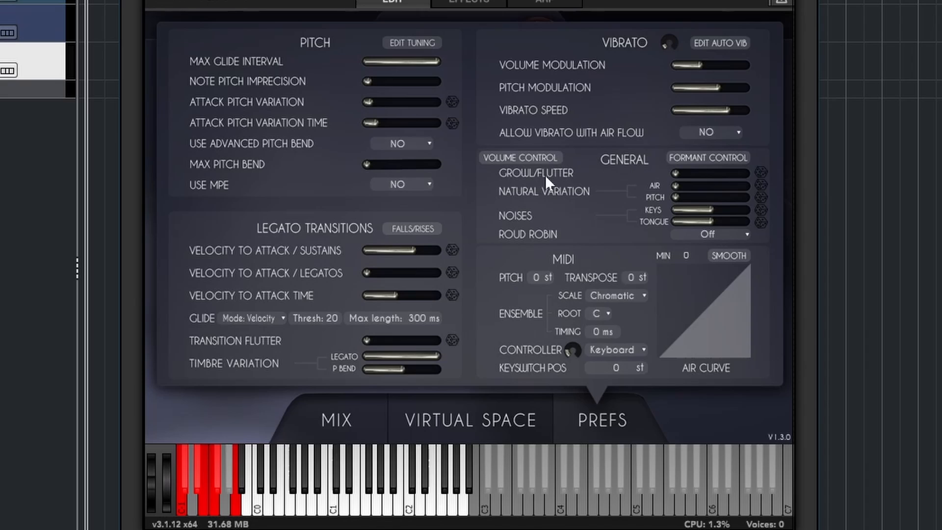
{"action": "mouse_move", "coordinate": [274, 94]}
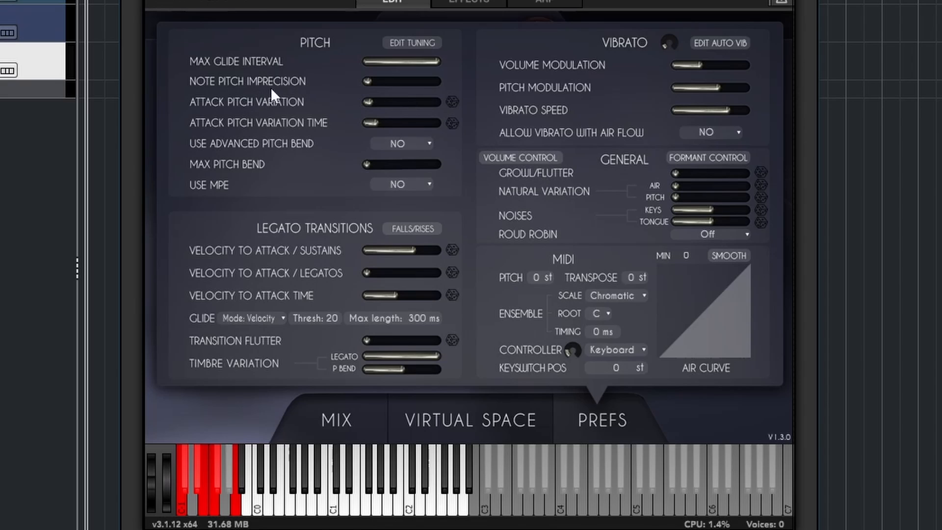
{"action": "mouse_move", "coordinate": [337, 110]}
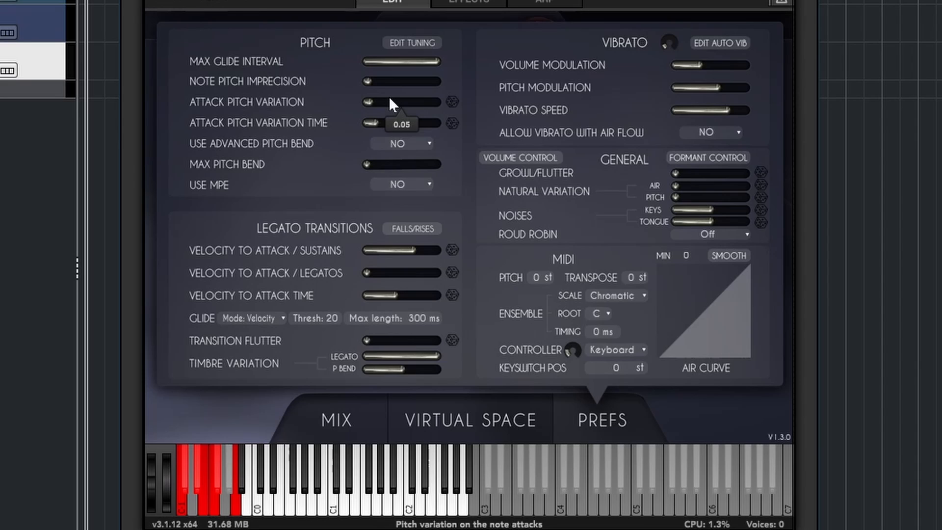
{"action": "mouse_move", "coordinate": [710, 174]}
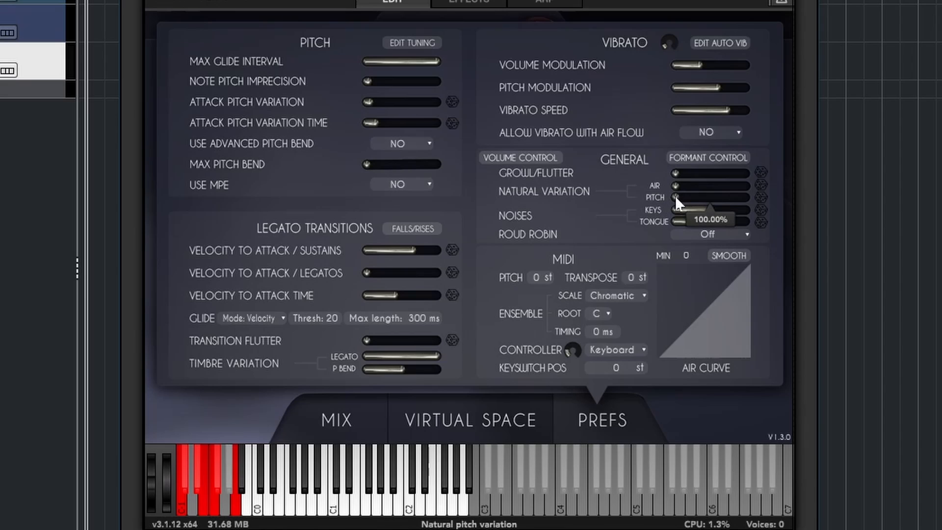
Drag the Natural Variation Pitch slider rightward from zero in Prefs
{"action": "left_click_drag", "start_coordinate": [680, 197], "coordinate": [727, 197]}
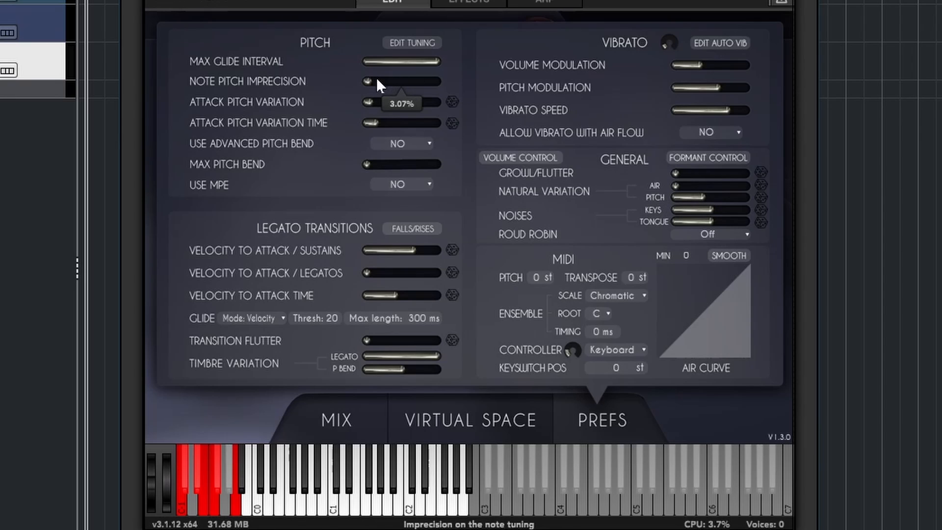
{"action": "left_click_drag", "start_coordinate": [367, 82], "coordinate": [420, 82]}
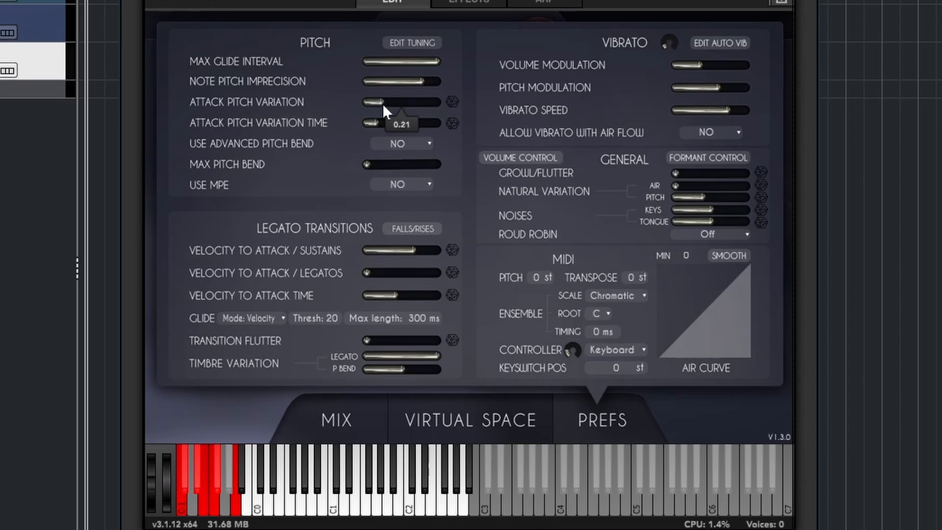
{"action": "left_click_drag", "start_coordinate": [372, 102], "coordinate": [415, 101]}
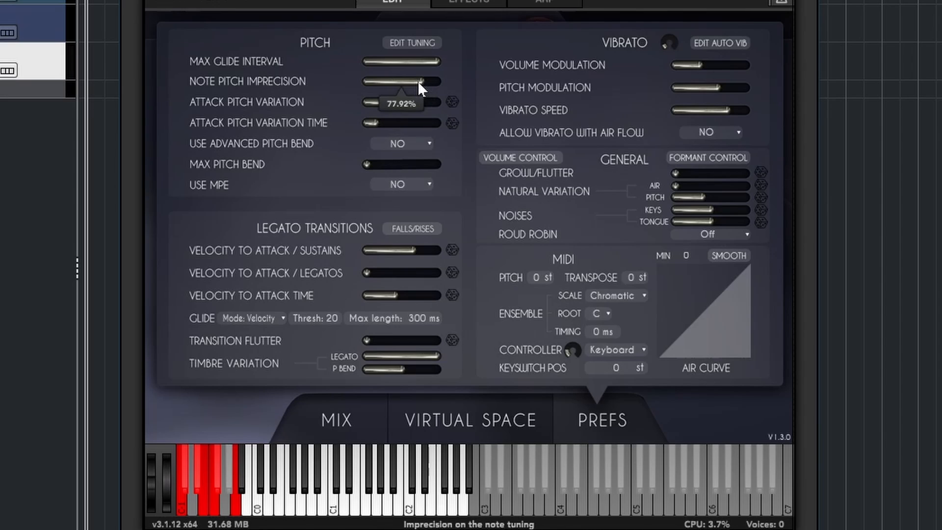
{"action": "left_click_drag", "start_coordinate": [421, 81], "coordinate": [372, 81]}
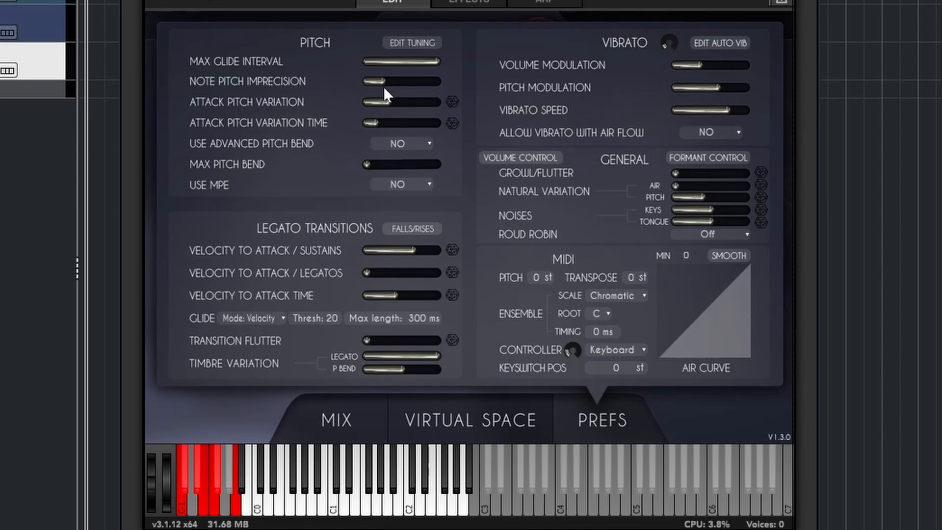
{"action": "mouse_move", "coordinate": [364, 103]}
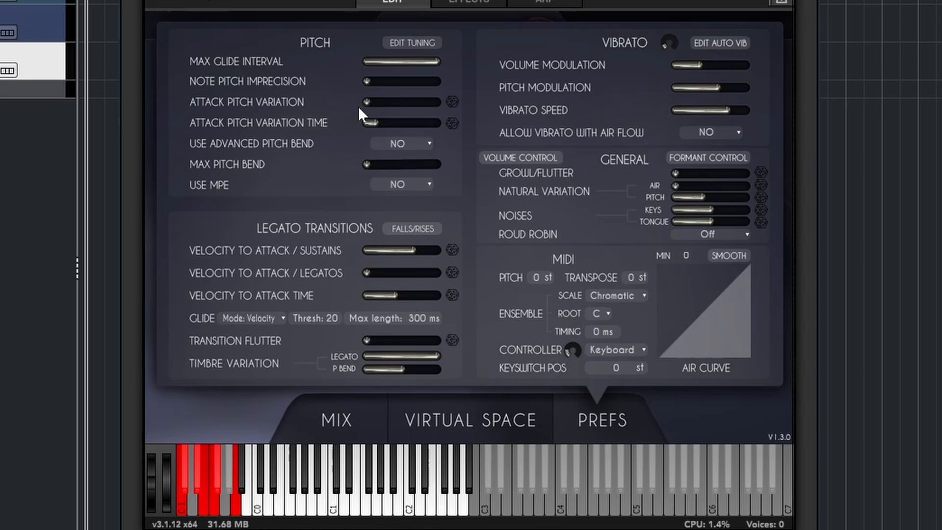
{"action": "mouse_move", "coordinate": [672, 424]}
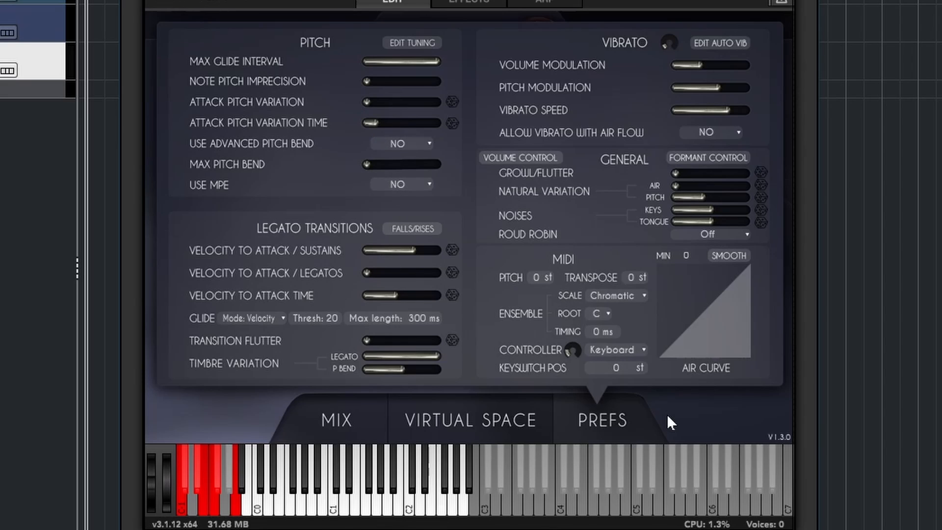
Set Formant Control to Enabled, boost and cut partial sliders, then reset them
{"action": "left_click", "coordinate": [707, 157]}
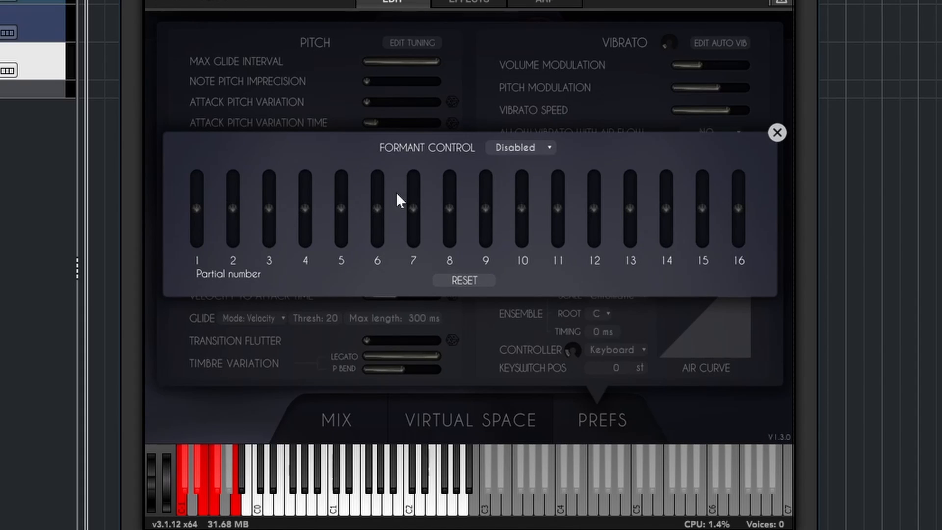
{"action": "mouse_move", "coordinate": [511, 158]}
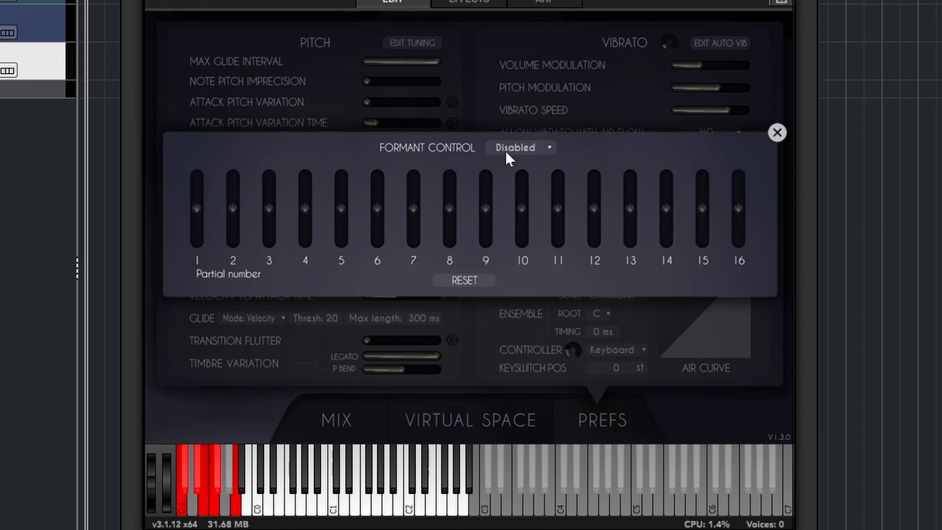
{"action": "left_click", "coordinate": [521, 147]}
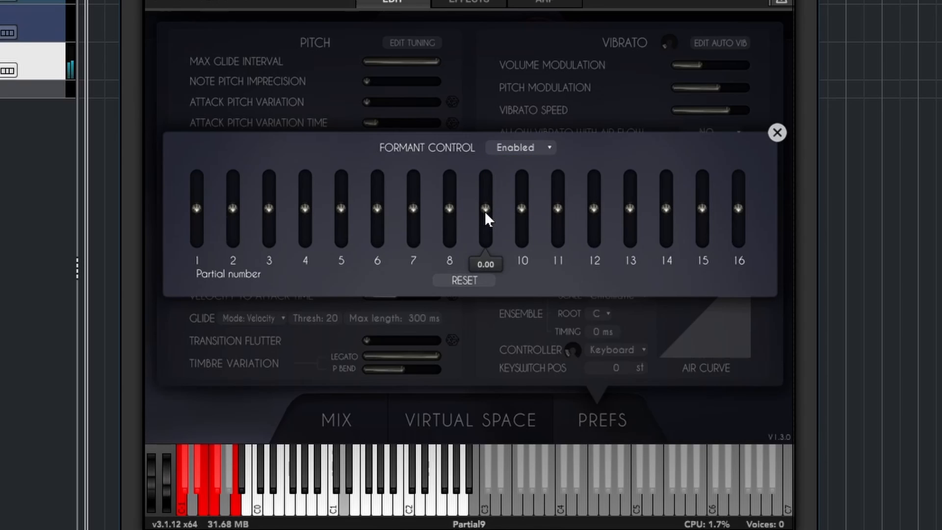
{"action": "left_click_drag", "start_coordinate": [486, 216], "coordinate": [486, 177]}
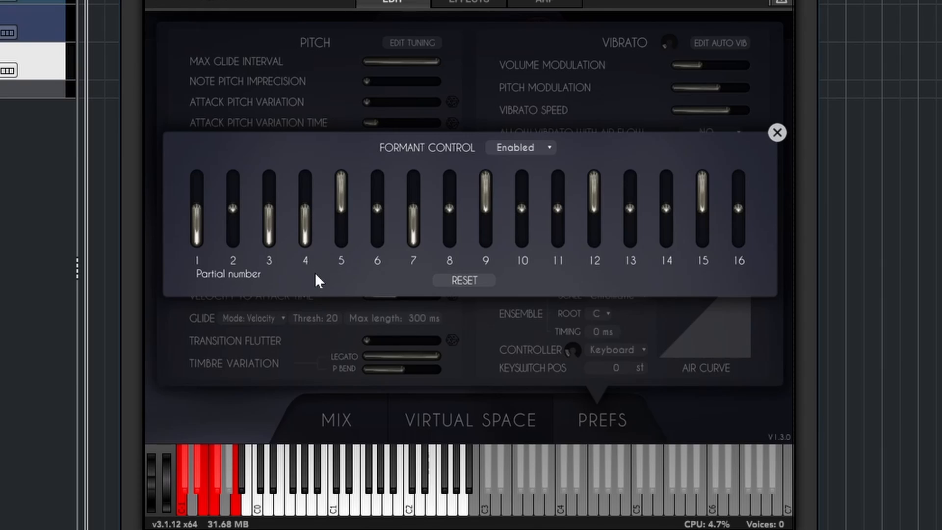
{"action": "mouse_move", "coordinate": [471, 290]}
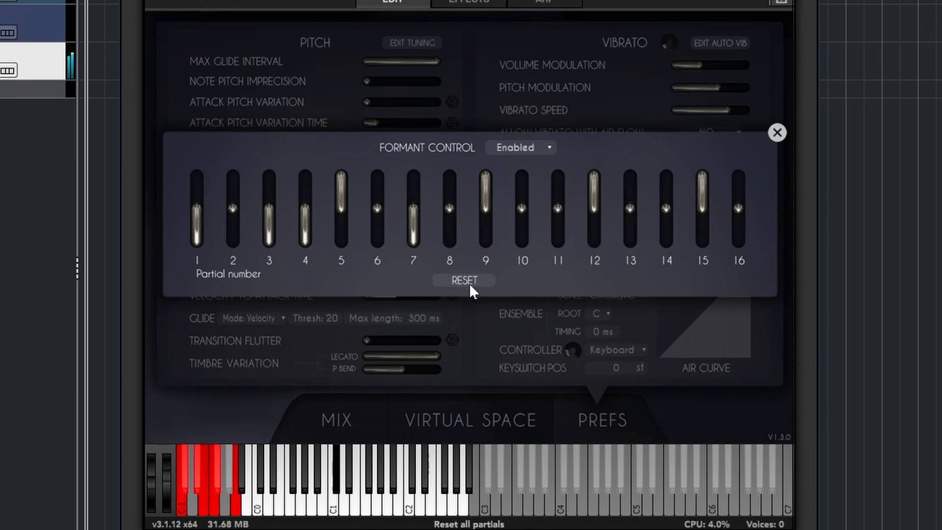
{"action": "left_click", "coordinate": [463, 281]}
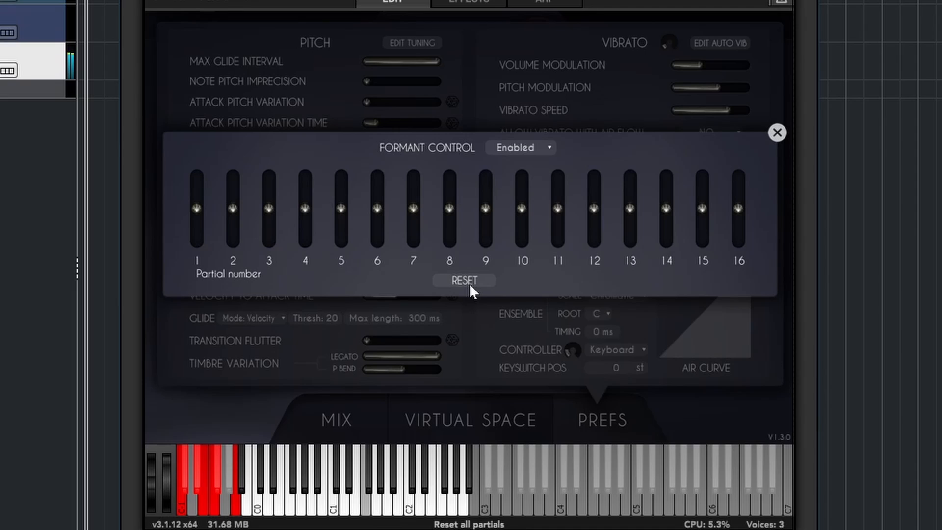